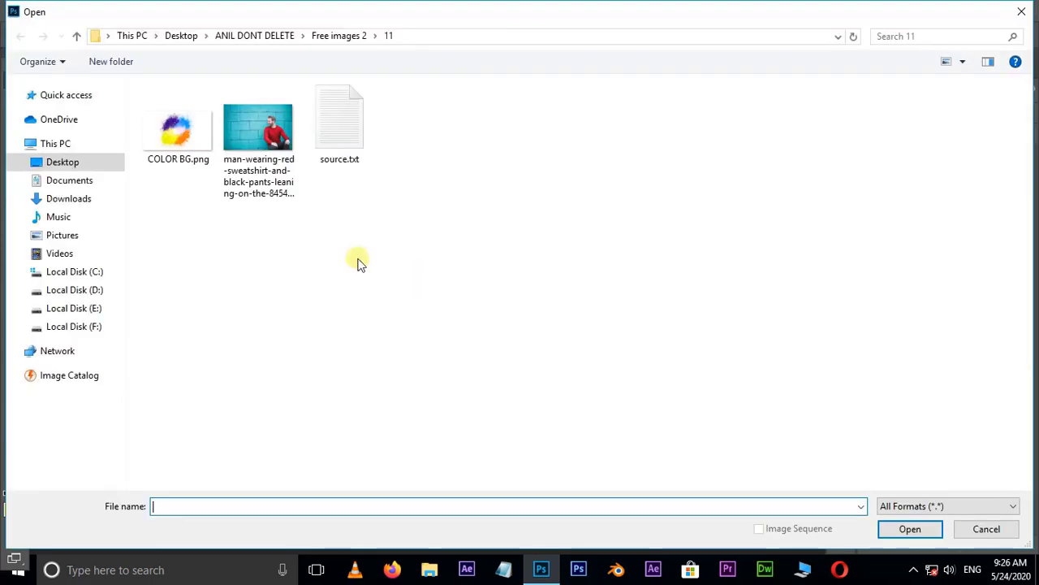
- Select COLOR BG.png and the man photo together to open them
{"action": "left_click", "coordinate": [258, 126]}
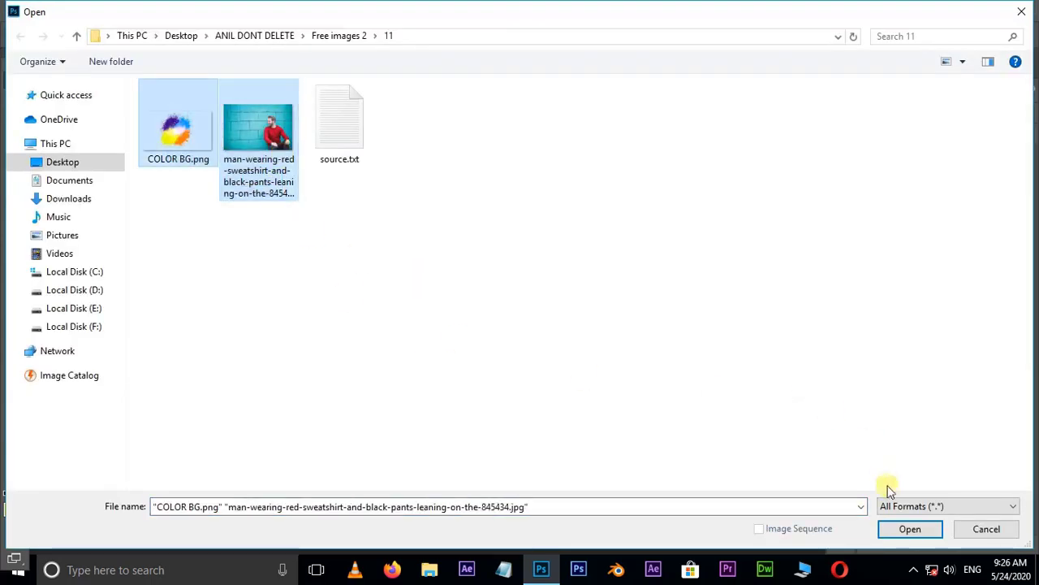
{"action": "left_click", "coordinate": [910, 529]}
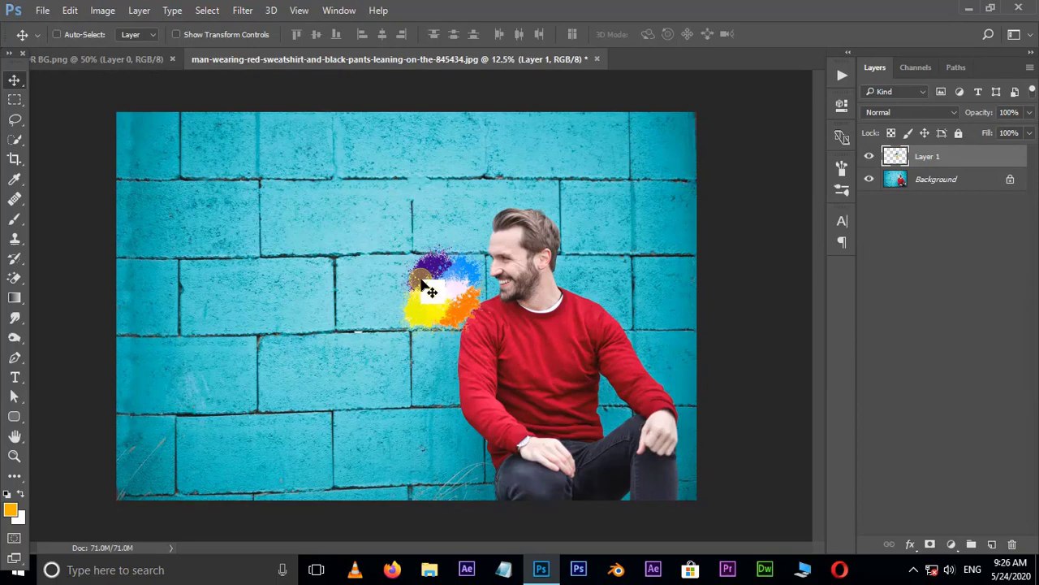
- Free Transform the splash: scale it up over the photo and rotate it slightly
{"action": "key", "text": "ctrl+t"}
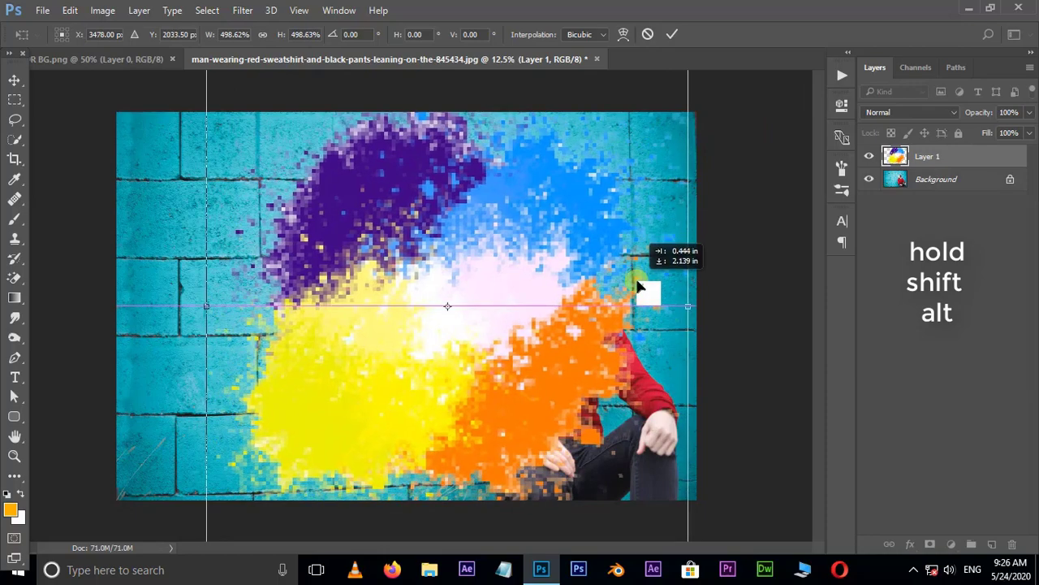
{"action": "left_click_drag", "start_coordinate": [650, 292], "coordinate": [772, 212]}
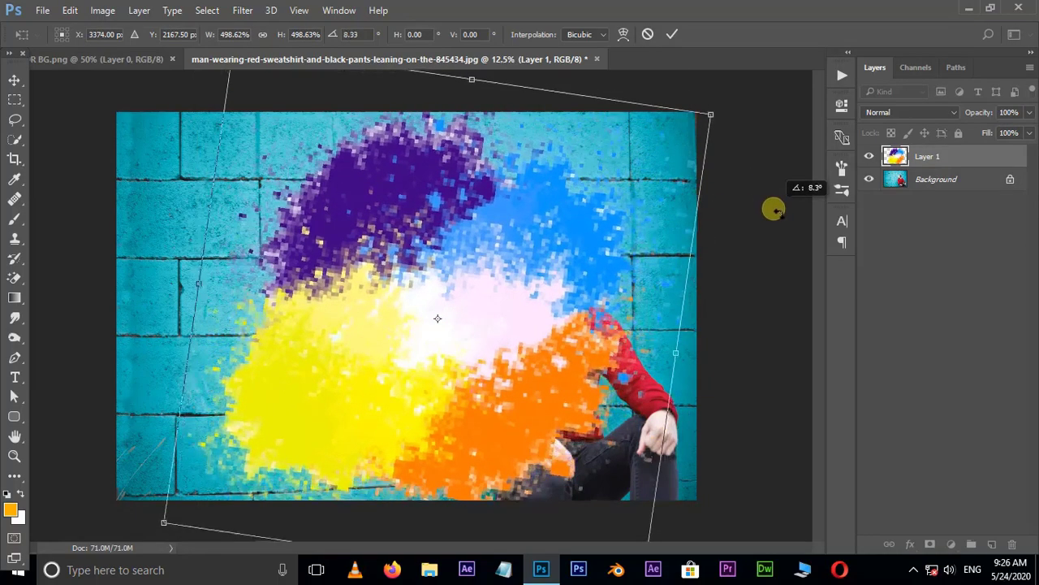
{"action": "left_click_drag", "start_coordinate": [771, 209], "coordinate": [581, 272]}
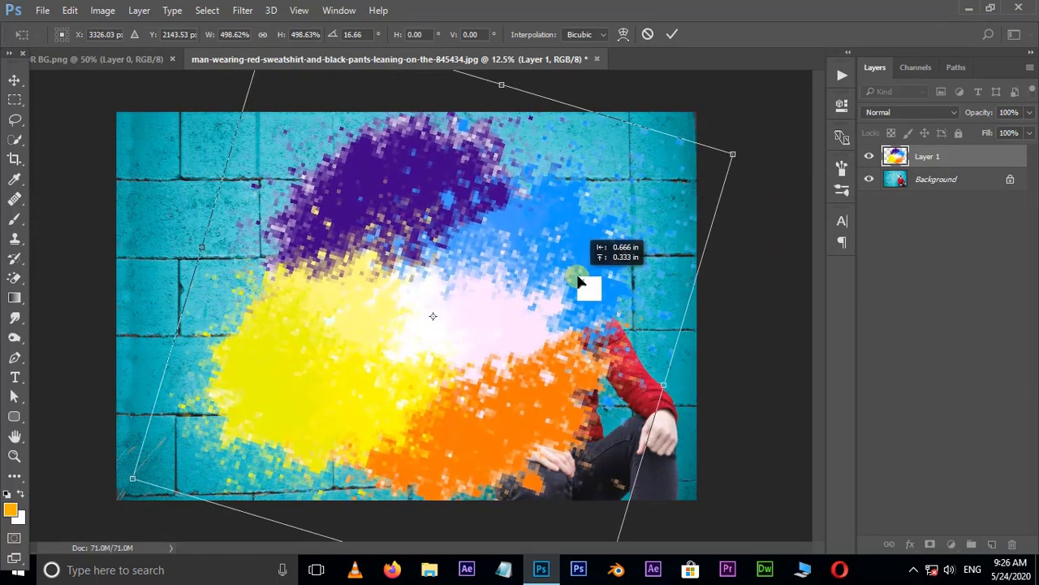
{"action": "key", "text": "enter"}
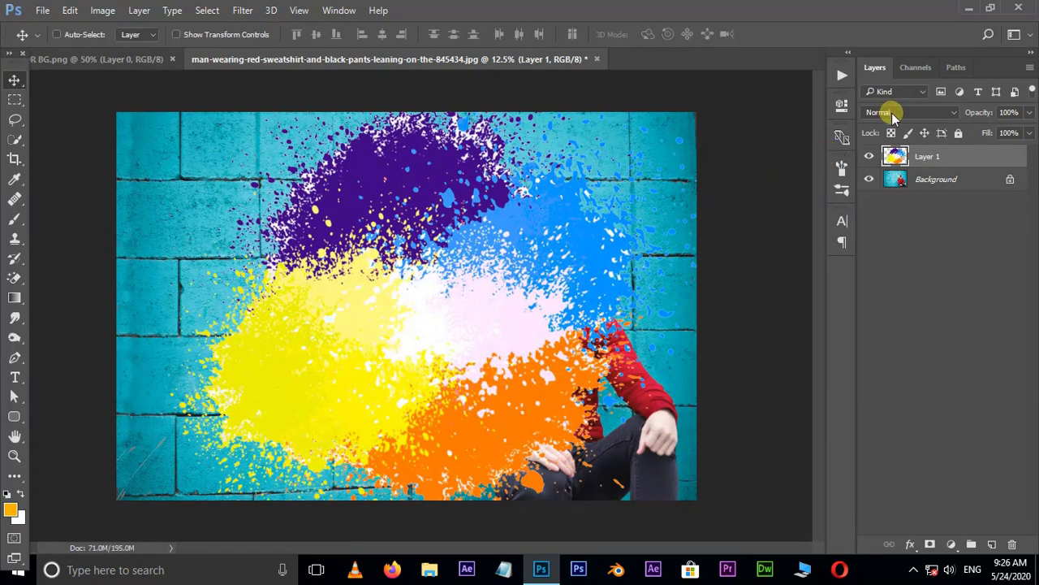
{"action": "left_click", "coordinate": [910, 112]}
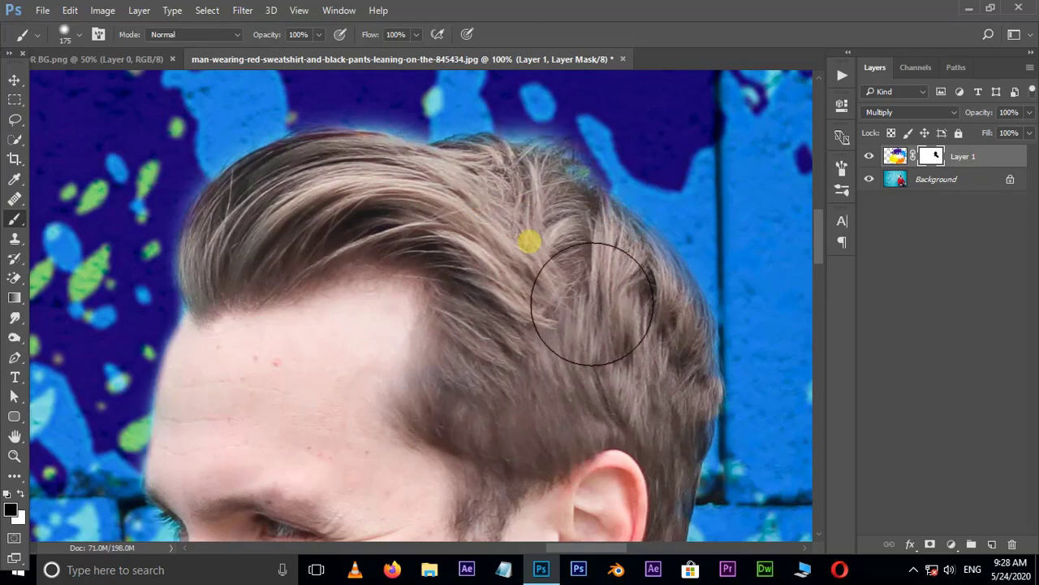
- Paint the splash off the man's jeans, hand and wrist on the layer mask
{"action": "scroll", "scroll_direction": "down", "scroll_amount": 3}
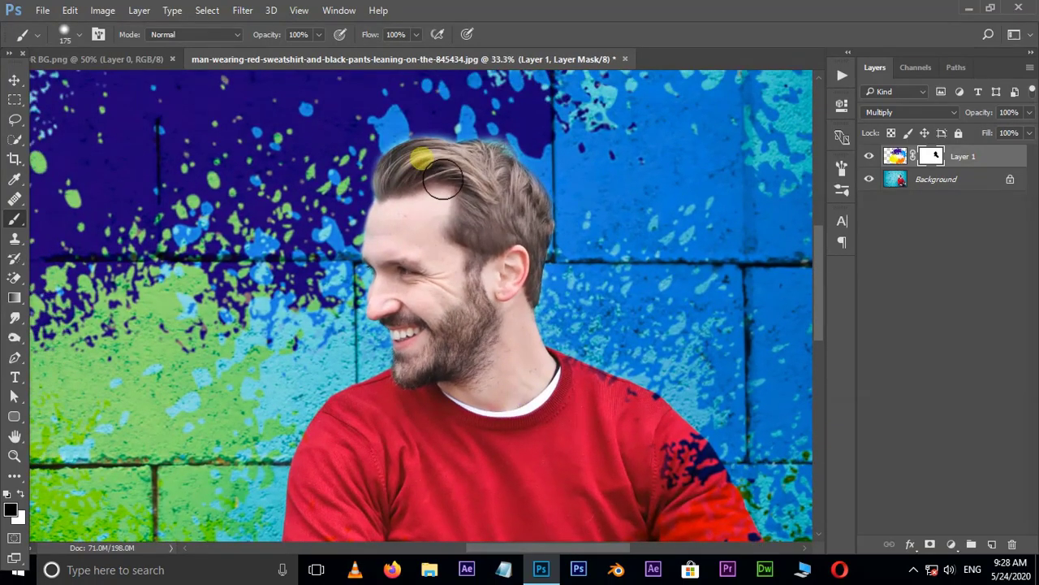
{"action": "scroll", "scroll_direction": "down", "scroll_amount": 3}
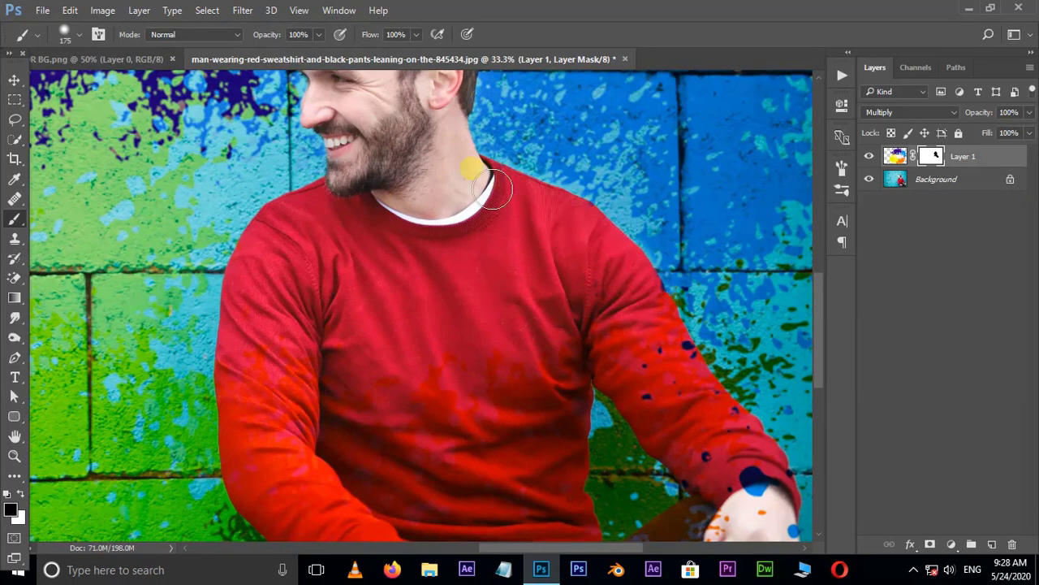
{"action": "scroll", "scroll_direction": "down", "scroll_amount": 3}
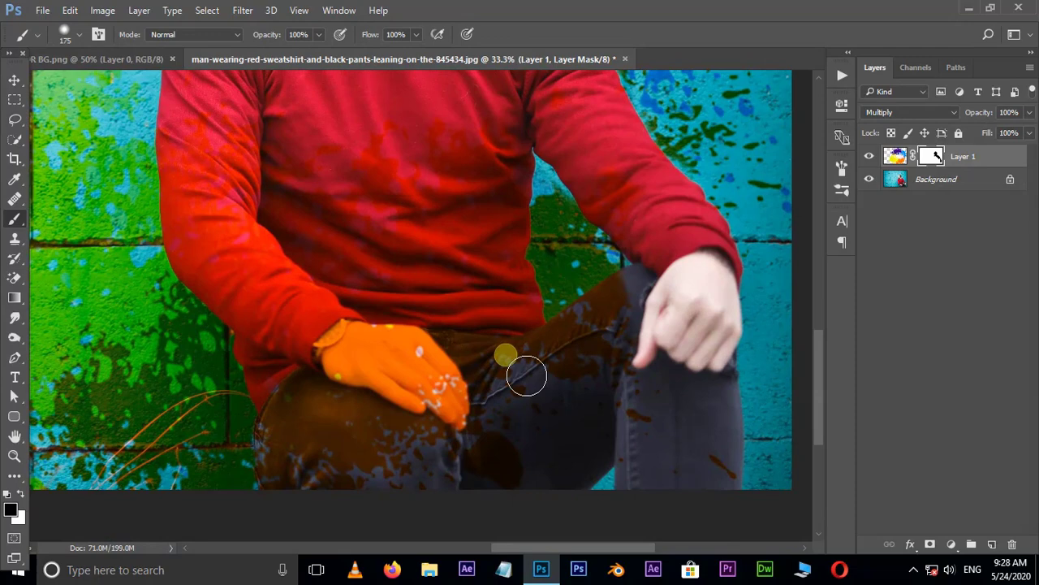
{"action": "left_click_drag", "start_coordinate": [527, 375], "coordinate": [347, 290]}
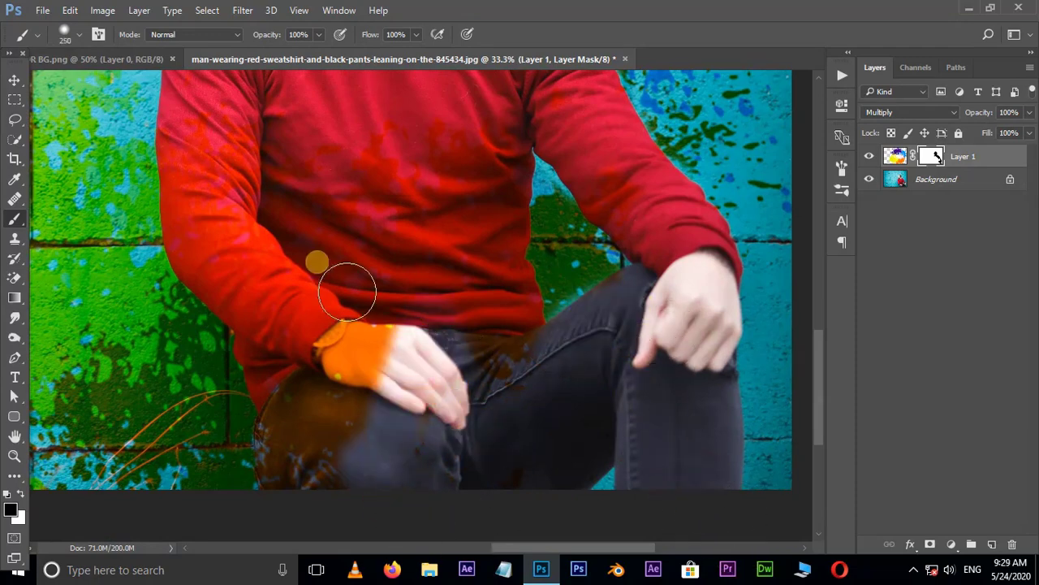
{"action": "left_click_drag", "start_coordinate": [347, 291], "coordinate": [321, 510]}
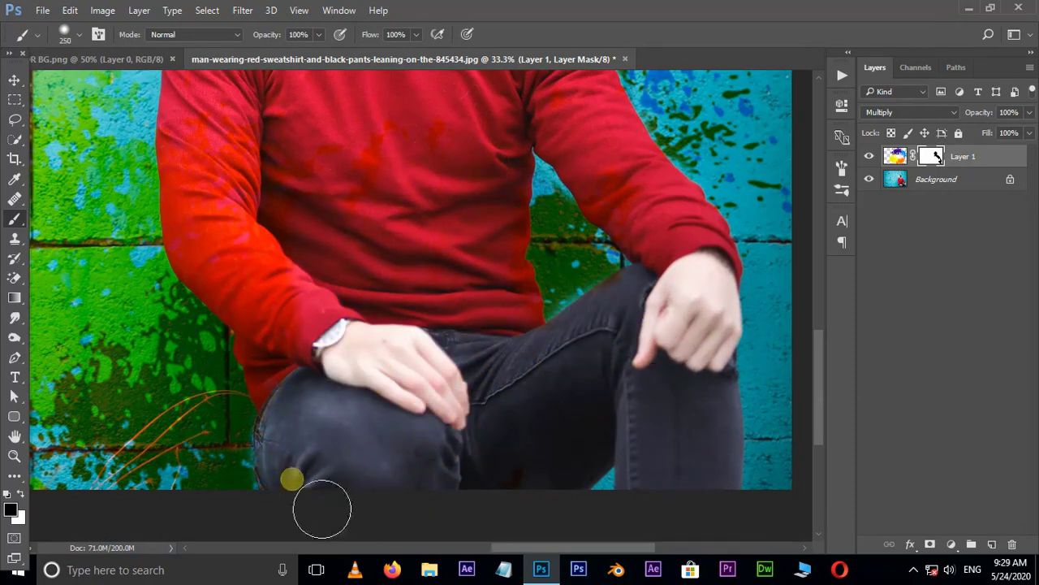